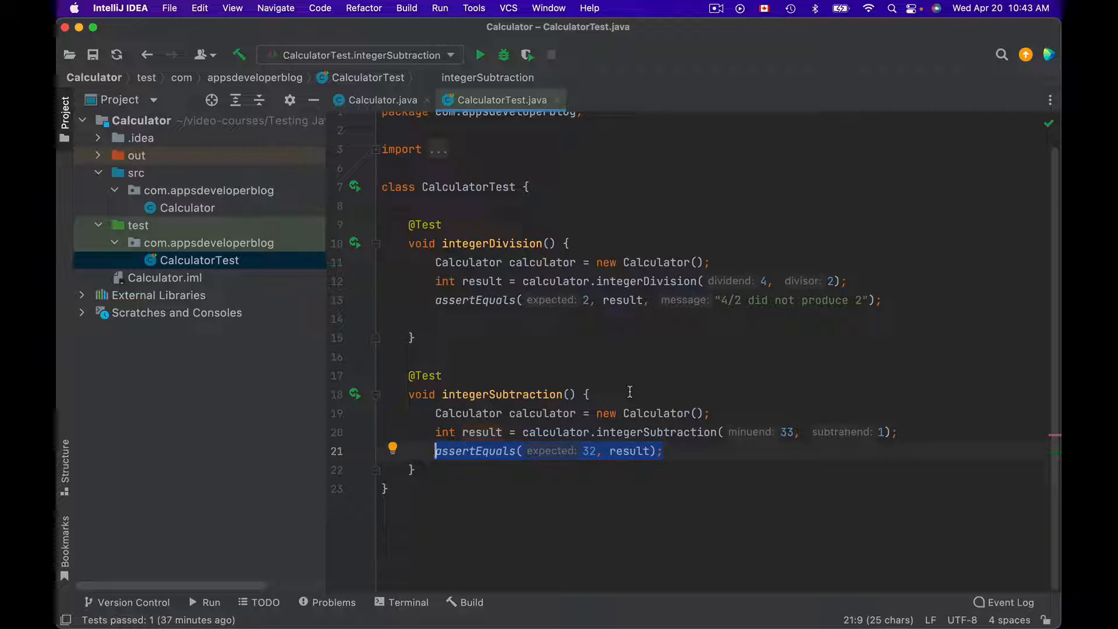
Compare the integerSubtraction assertion with the division test's assertion and its message
{"action": "left_click", "coordinate": [427, 299]}
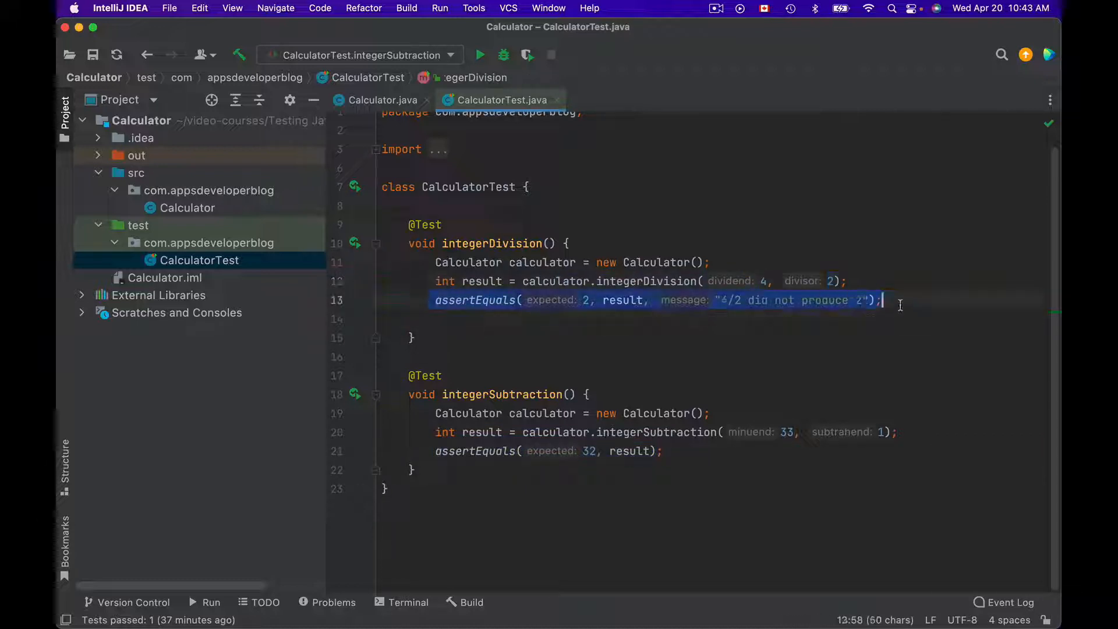
{"action": "left_click", "coordinate": [788, 299]}
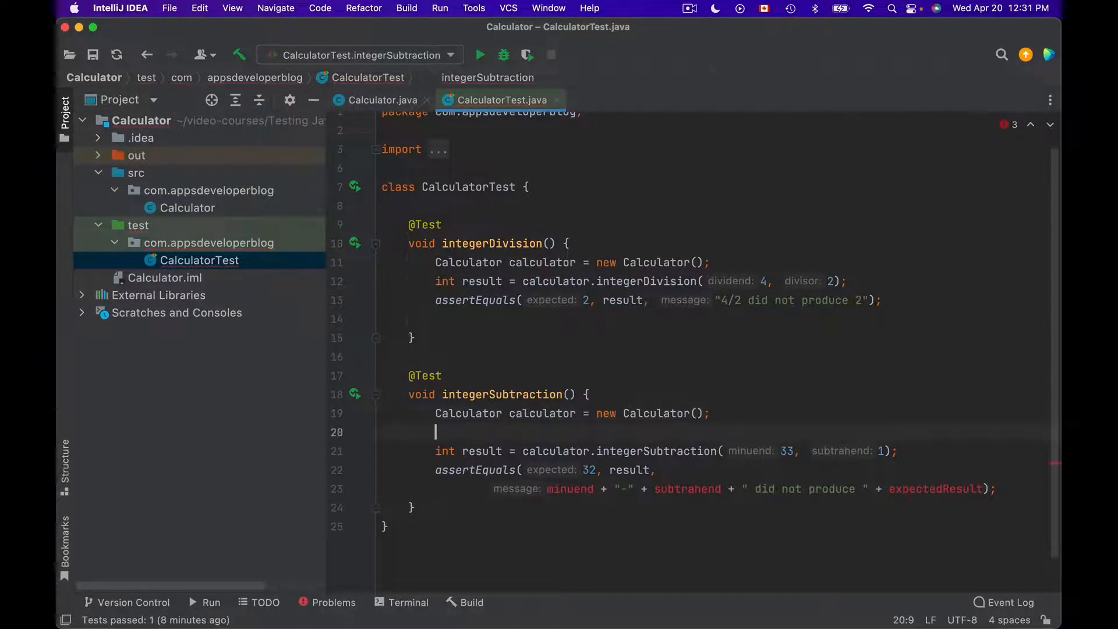
Declare int minuend = 33 and int expectedResult = 32, renaming result to actualResult
{"action": "type", "text": "int minuend = 33;"}
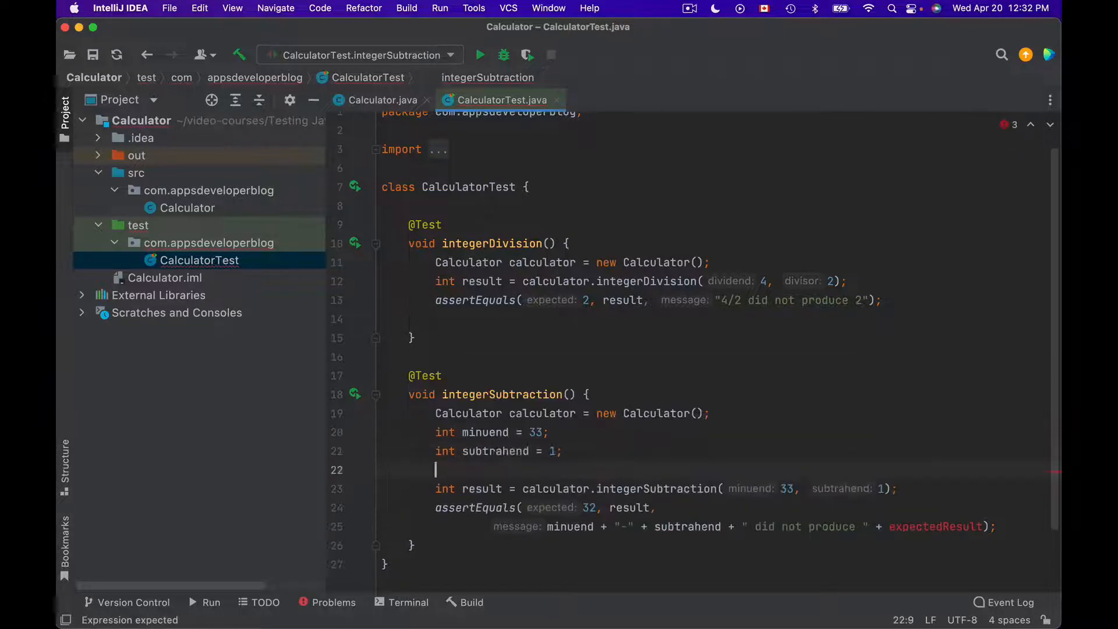
{"action": "type", "text": "int expectedResult = 32;"}
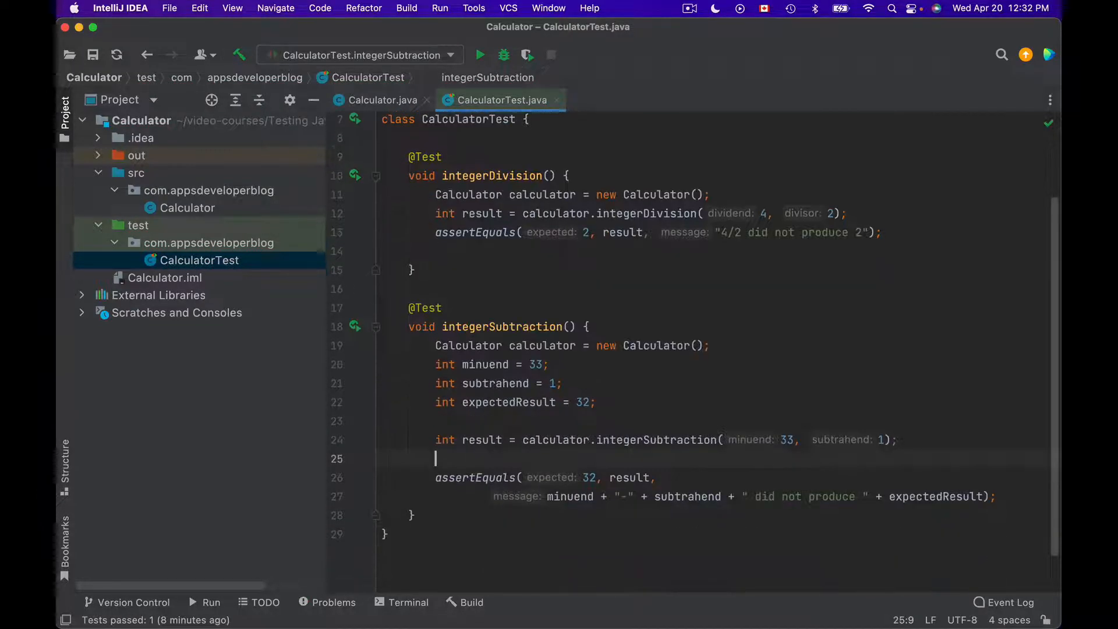
{"action": "type", "text": "actualResu"}
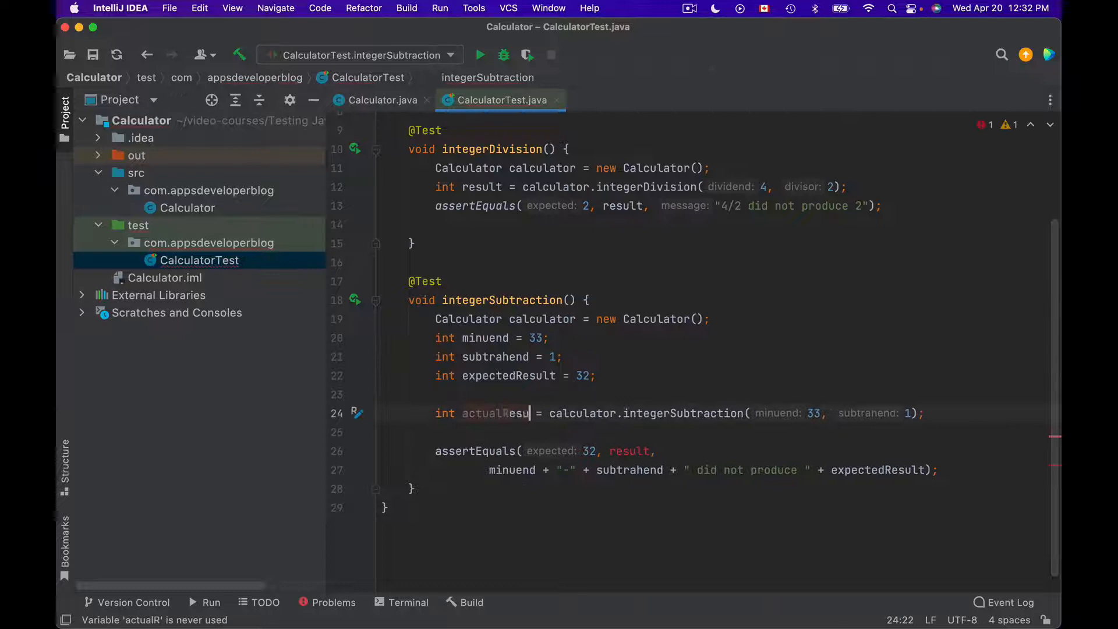
{"action": "type", "text": "lt"}
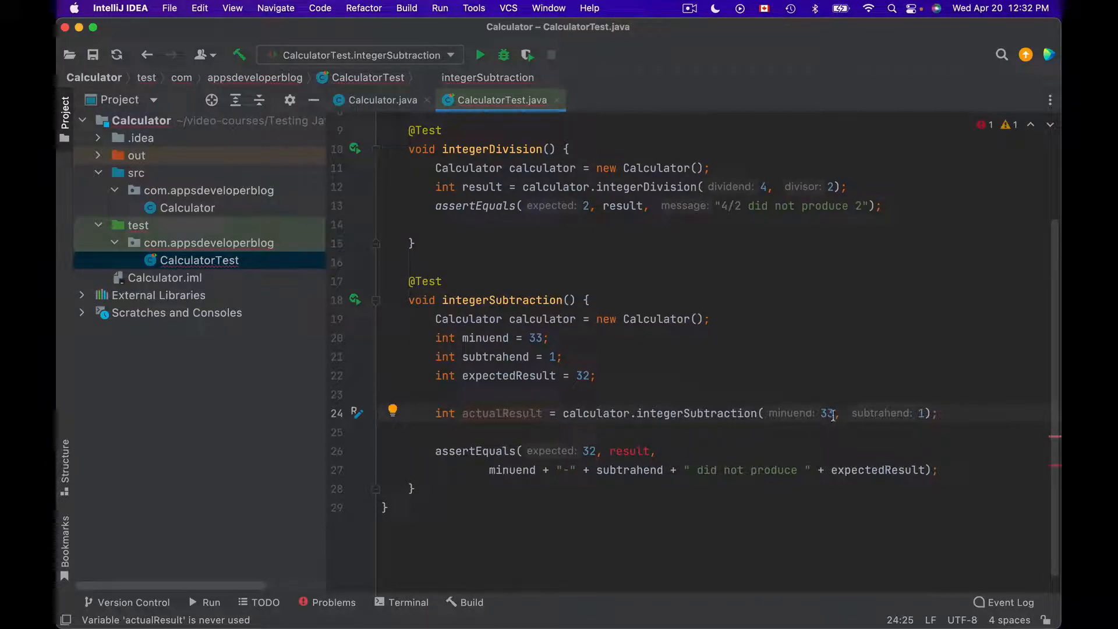
Replace the literals 33 and 32 with the variables and assert against actualResult
{"action": "double_click", "coordinate": [826, 413]}
{"action": "type", "text": "minuend"}
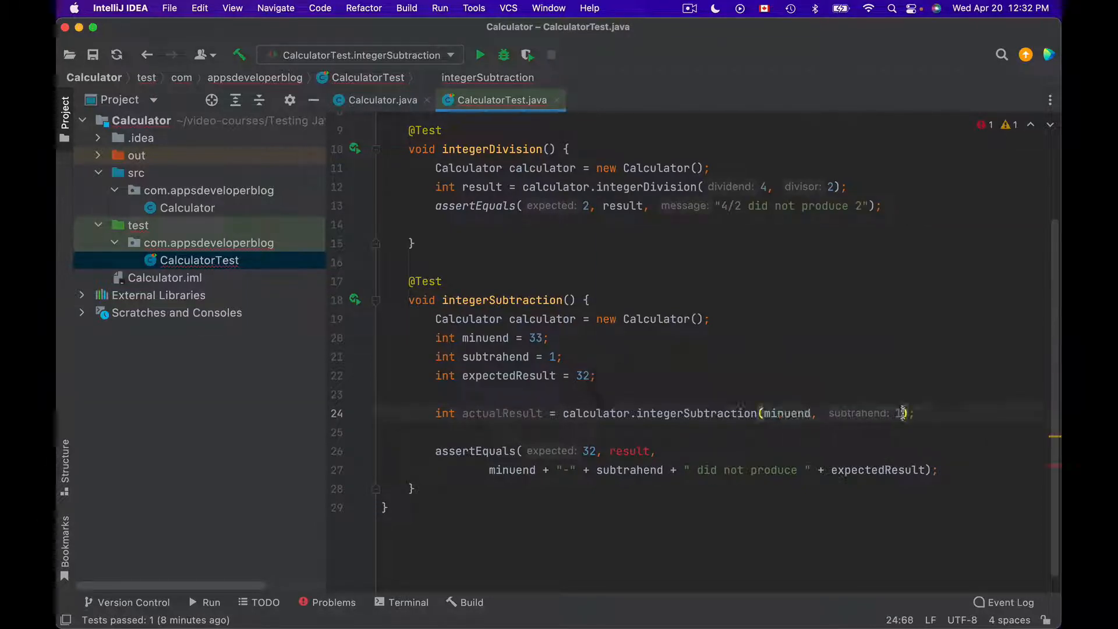
{"action": "type", "text": "ubtrahend"}
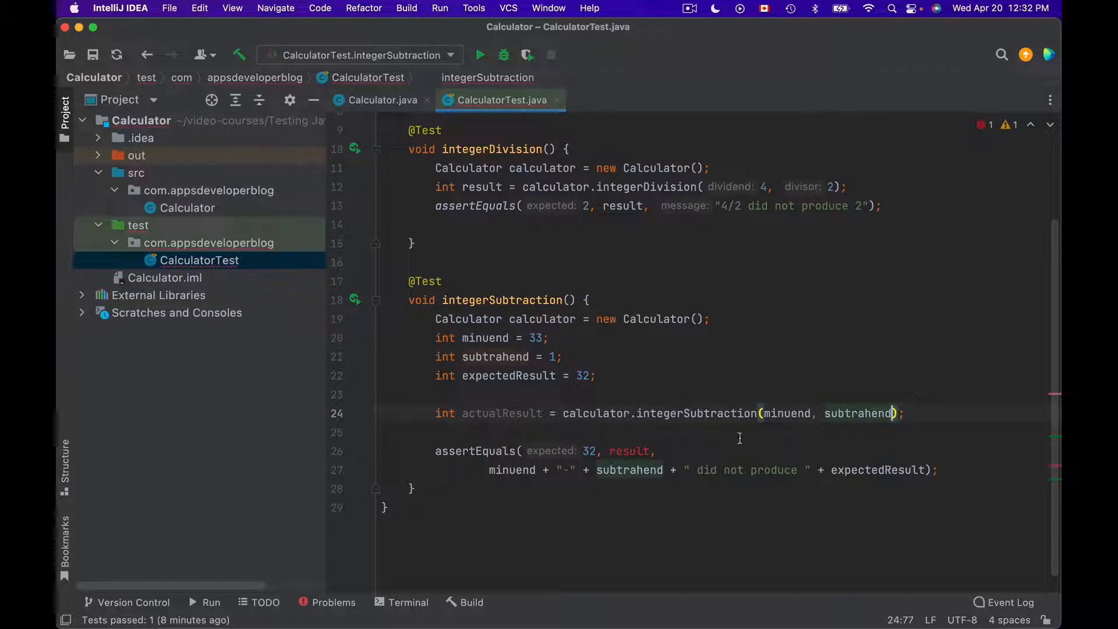
{"action": "left_click", "coordinate": [589, 451]}
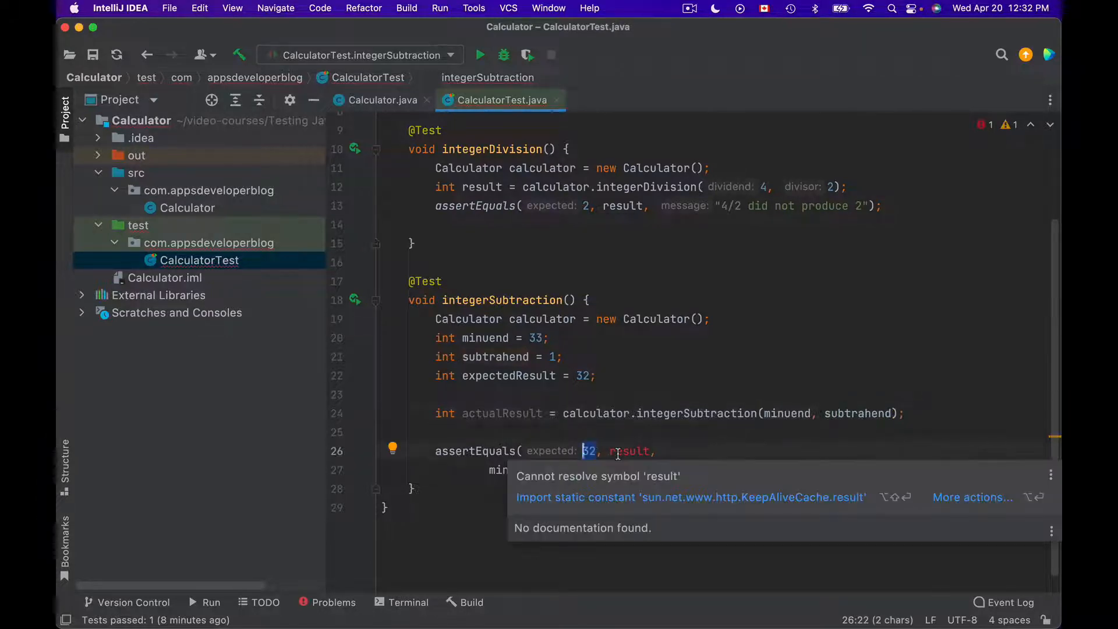
{"action": "type", "text": "expectedResult"}
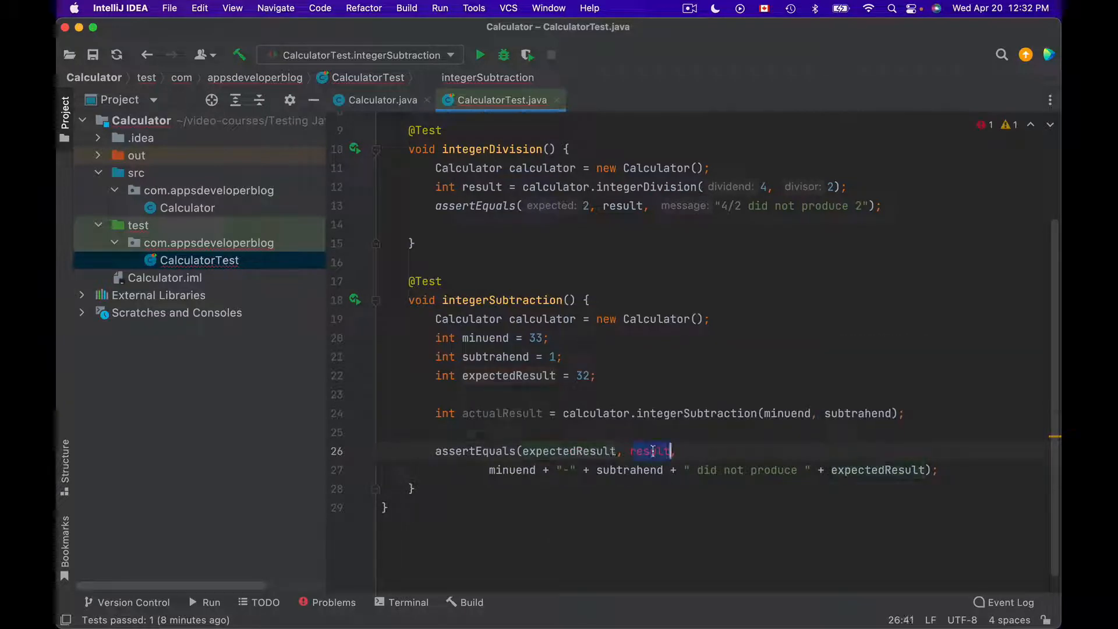
{"action": "type", "text": "actualR"}
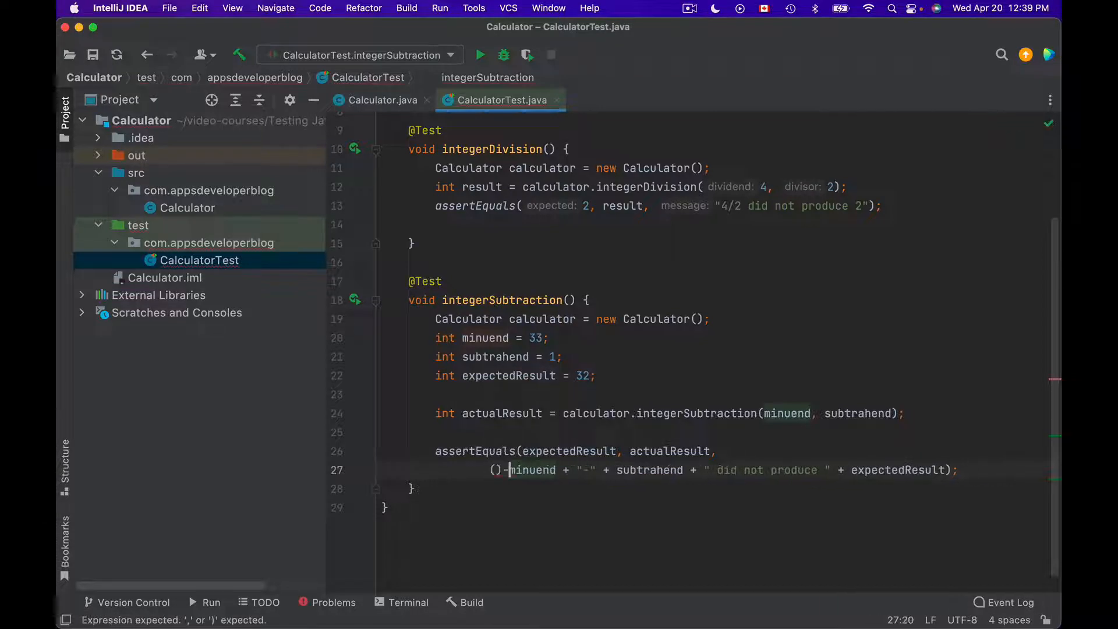
Complete the lambda arrow so the message reads ()-> minuend + "-" + subtrahend + ..
{"action": "type", "text": ">"}
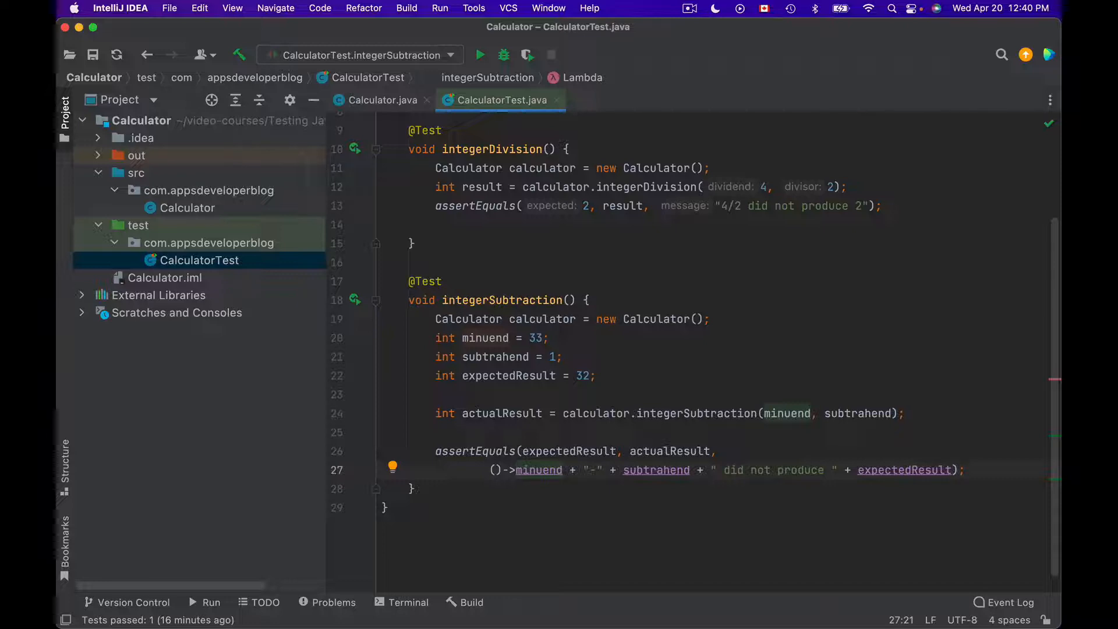
{"action": "mouse_move", "coordinate": [596, 522]}
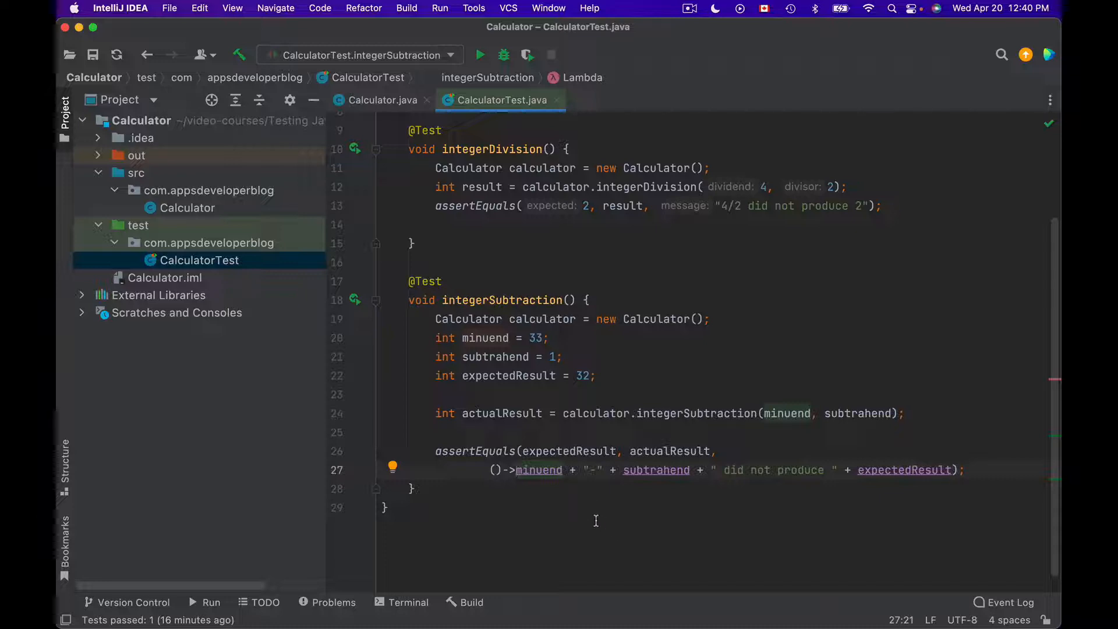
{"action": "mouse_move", "coordinate": [733, 503]}
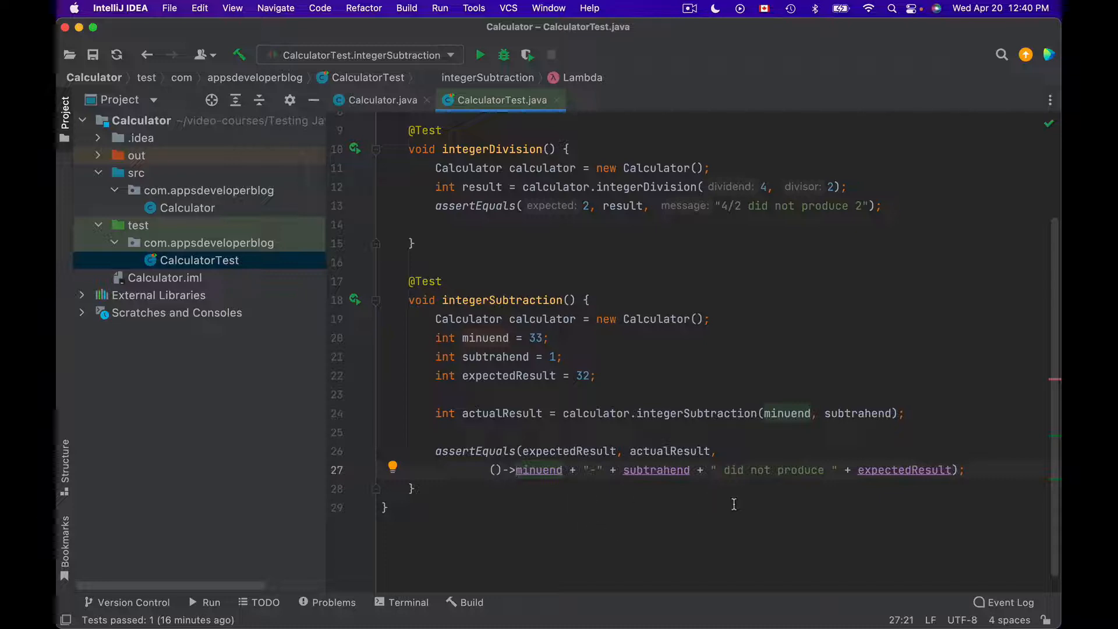
{"action": "left_click", "coordinate": [516, 470]}
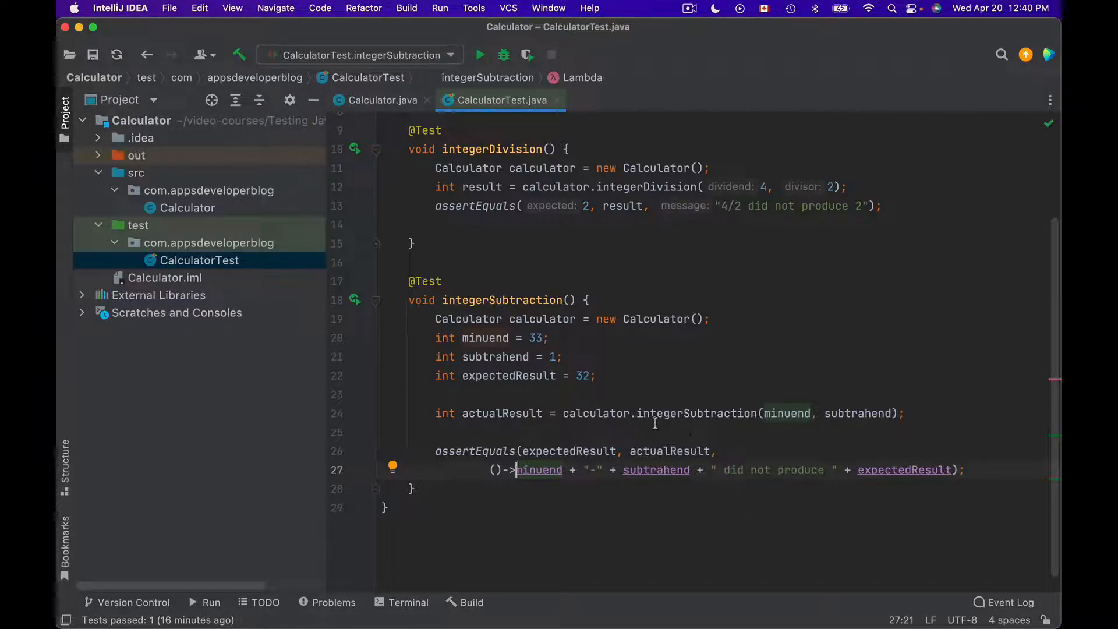
{"action": "mouse_move", "coordinate": [694, 425]}
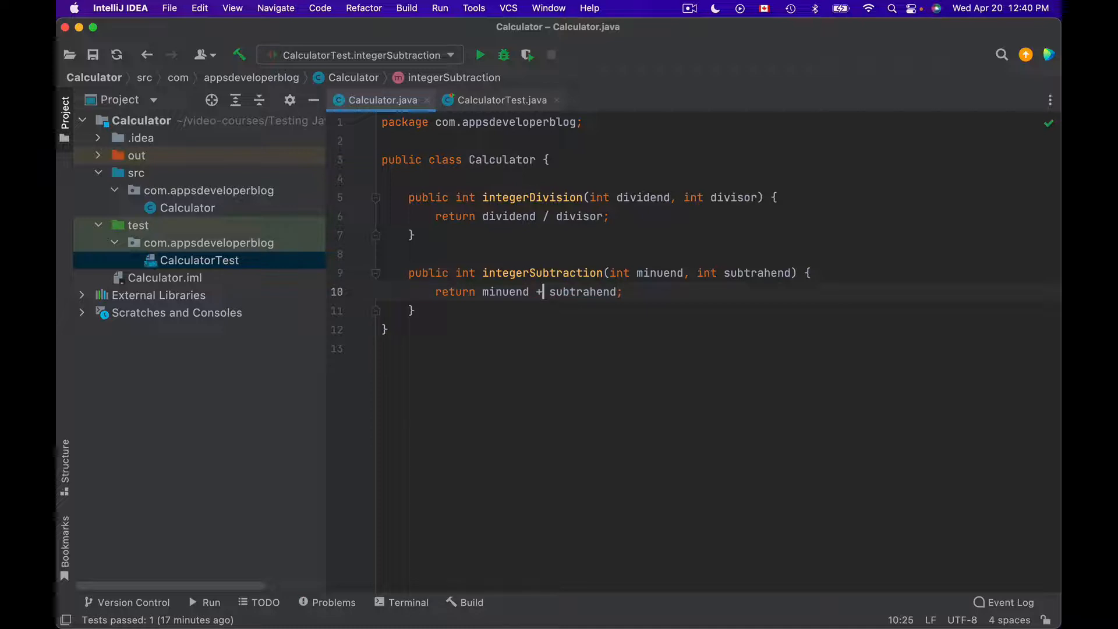
{"action": "left_click", "coordinate": [500, 100]}
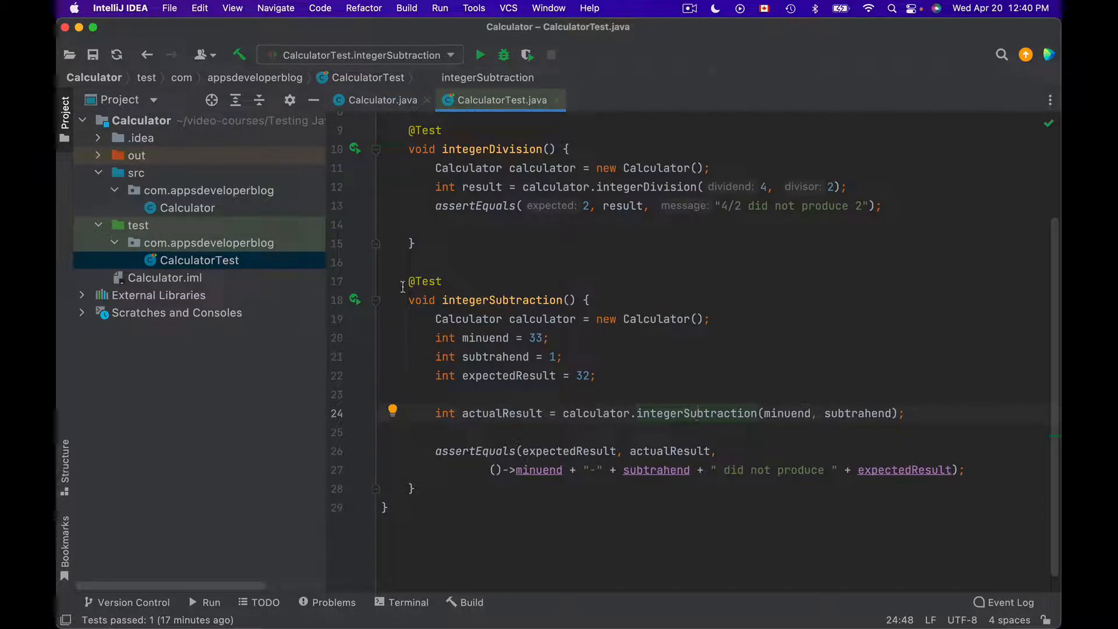
{"action": "left_click", "coordinate": [354, 299]}
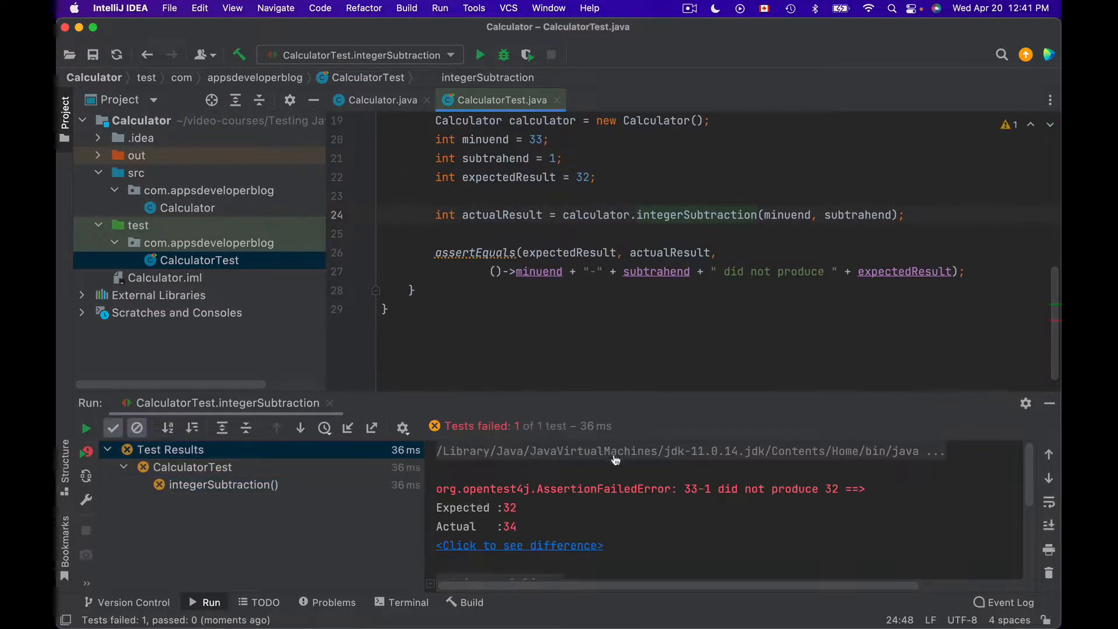
Inspect the '33-1 did not produce 32' failure output and switch to Calculator.java
{"action": "left_click_drag", "start_coordinate": [686, 488], "coordinate": [833, 488]}
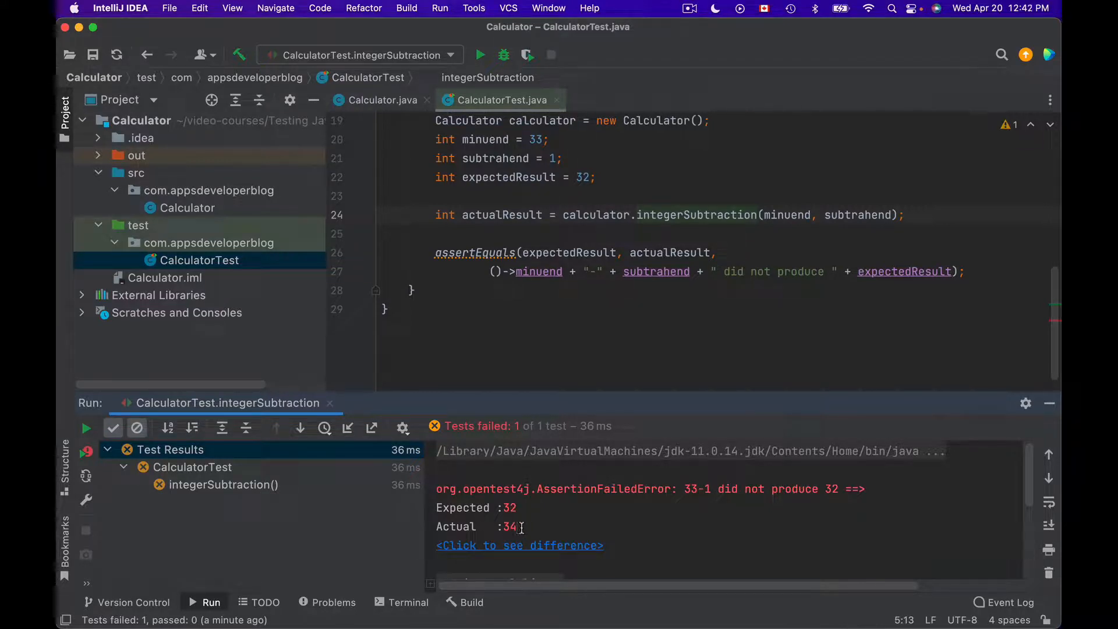
{"action": "left_click", "coordinate": [382, 99]}
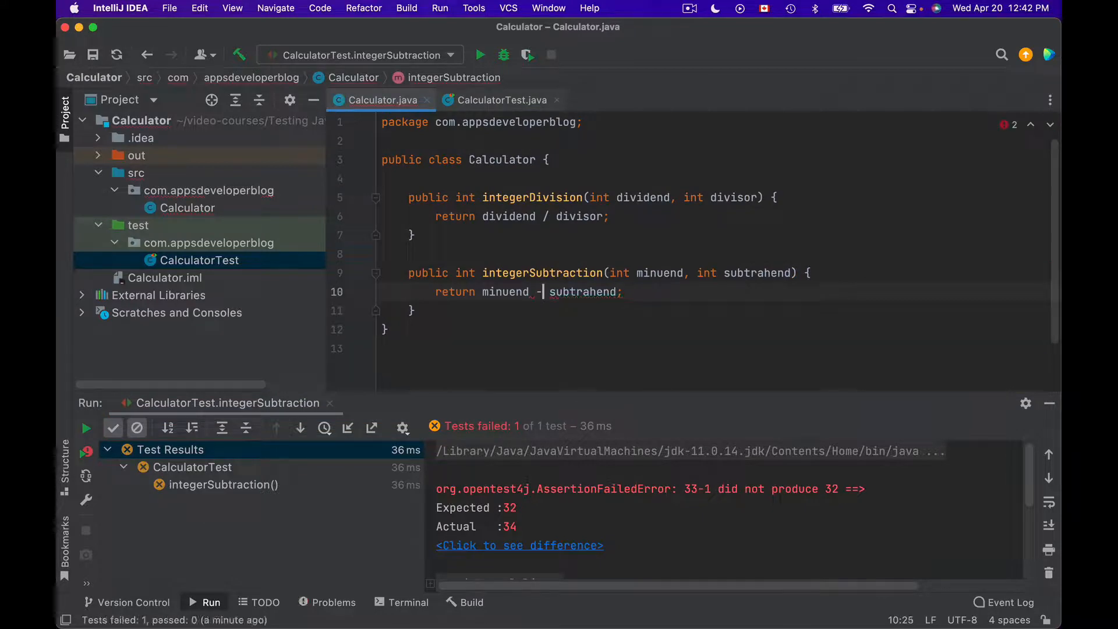
Go back to CalculatorTest.java and rerun the integerSubtraction test
{"action": "left_click", "coordinate": [501, 100]}
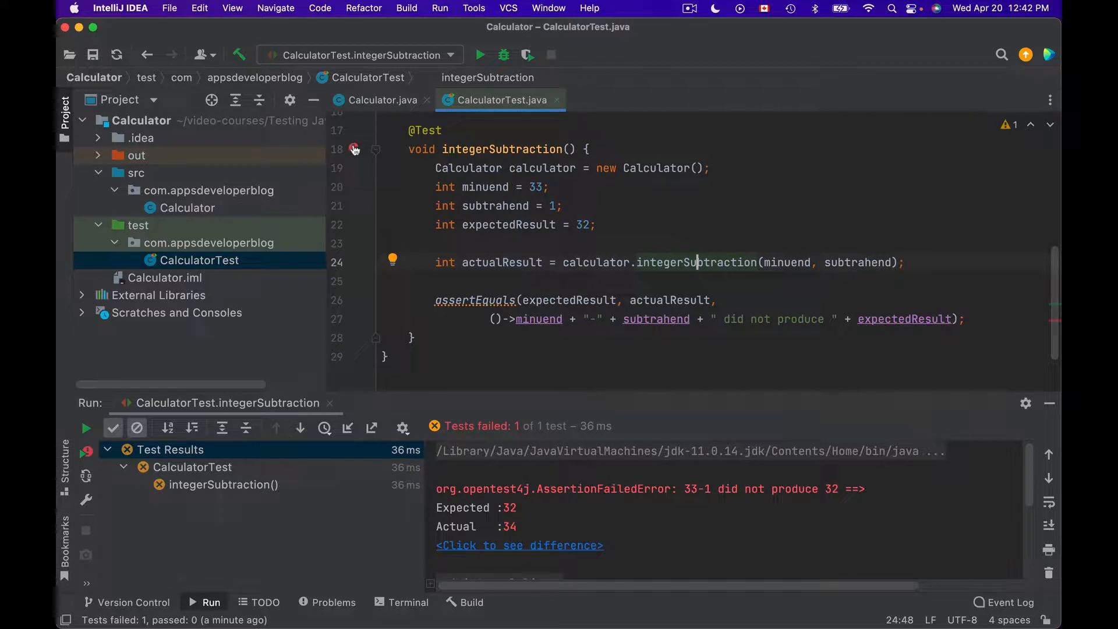
{"action": "left_click", "coordinate": [480, 55]}
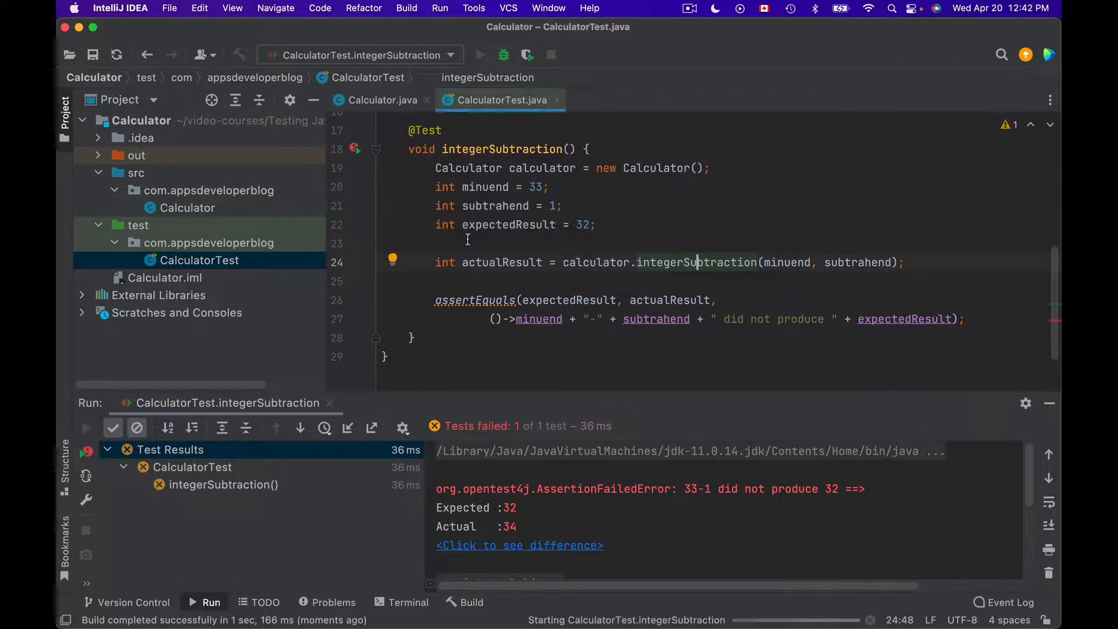